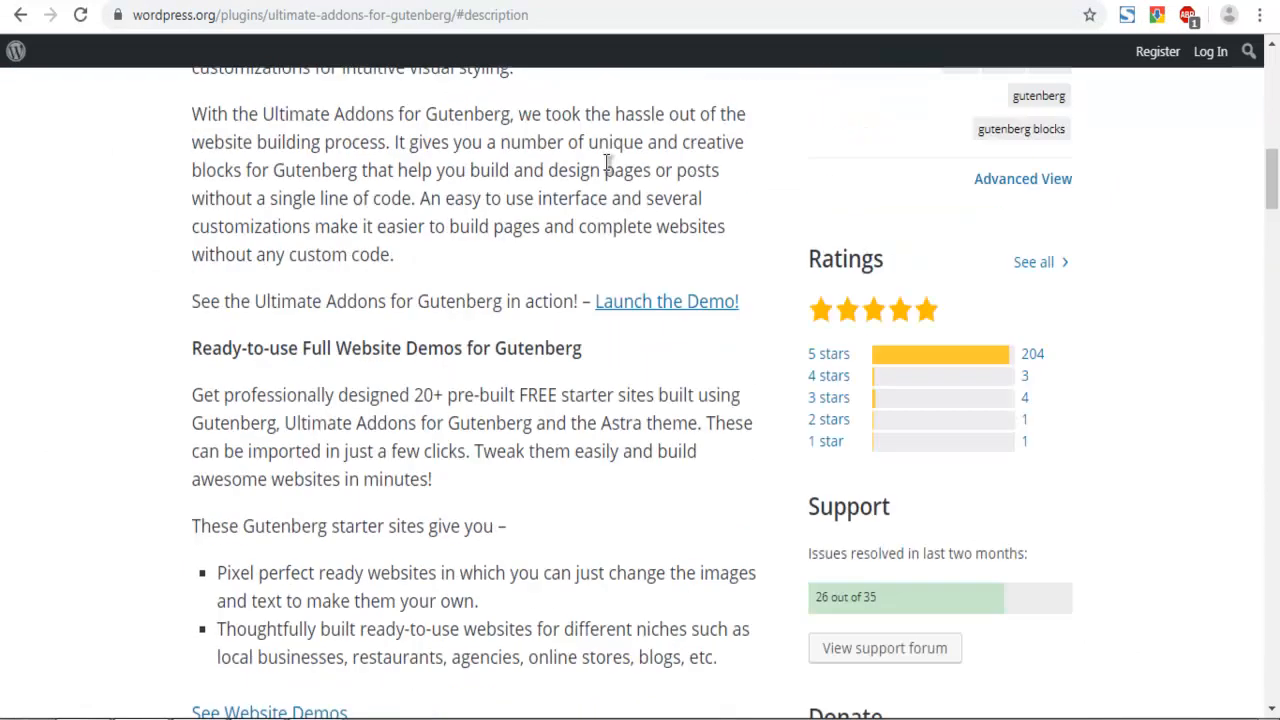
- Search Add New plugins for 'Gutenberg Blocks – Ultimate Addons for Gutenberg'
{"action": "scroll", "scroll_direction": "up", "scroll_amount": 3}
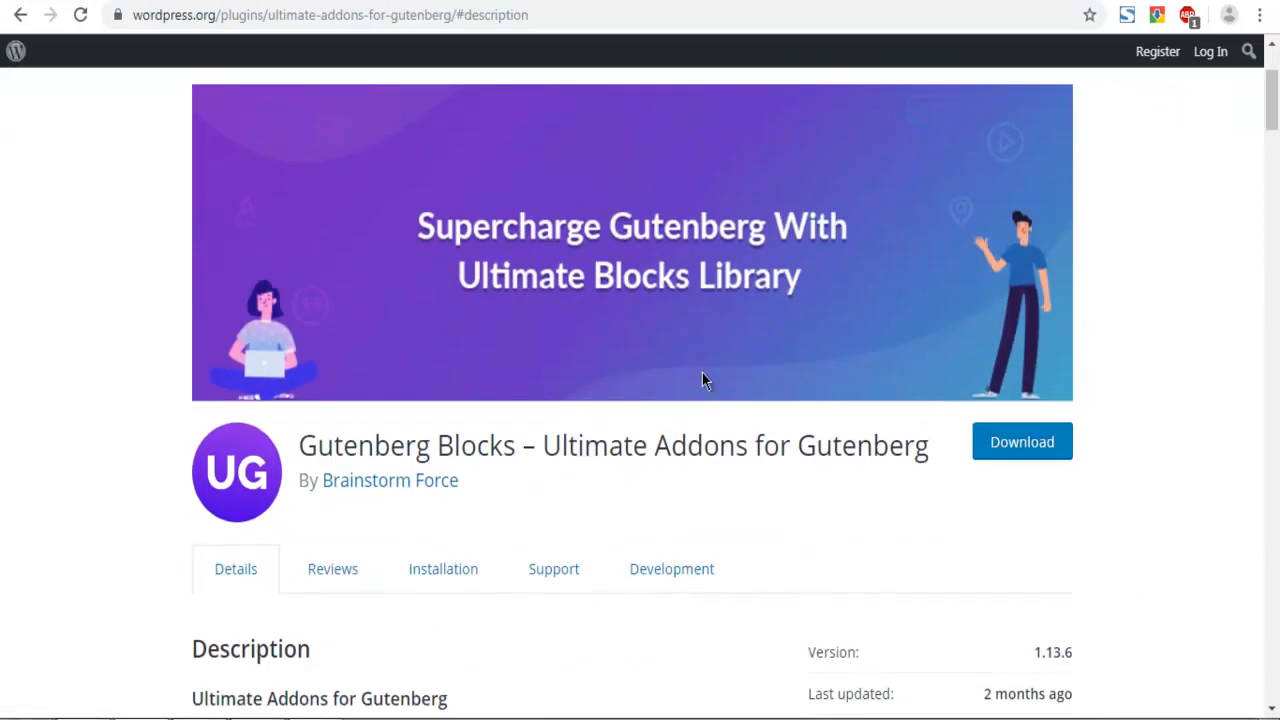
{"action": "mouse_move", "coordinate": [616, 432]}
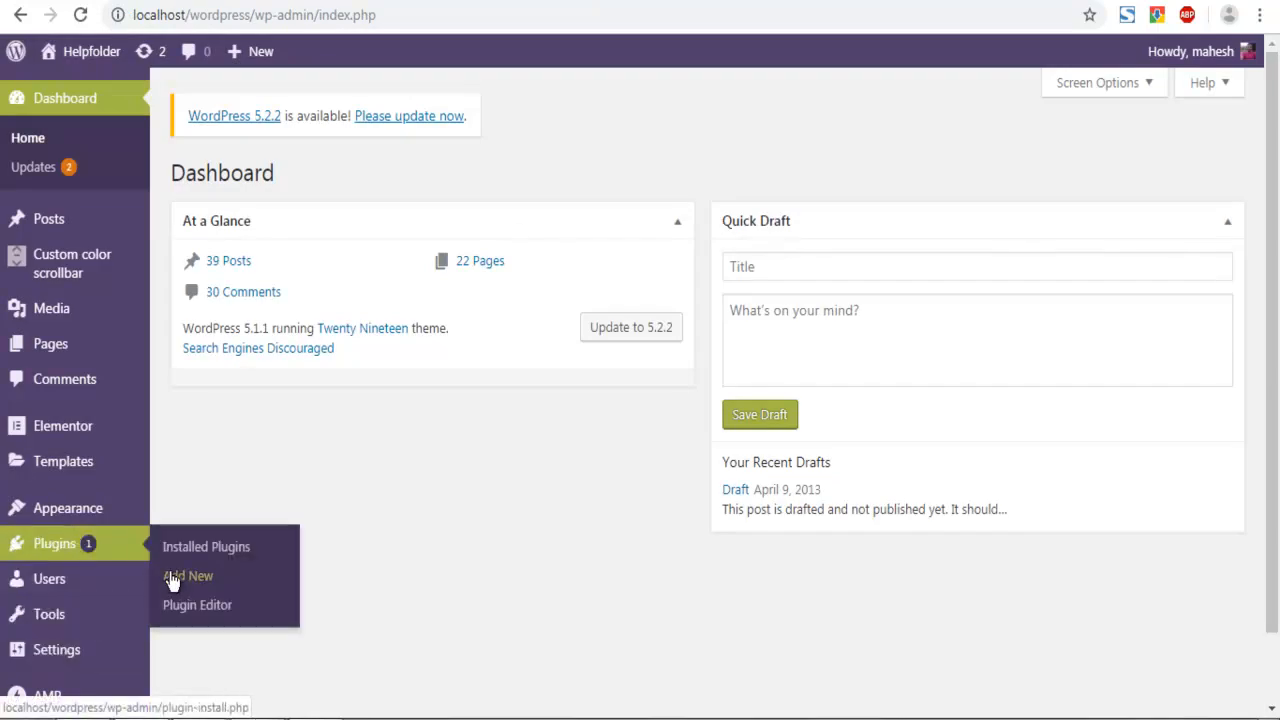
{"action": "left_click", "coordinate": [188, 576]}
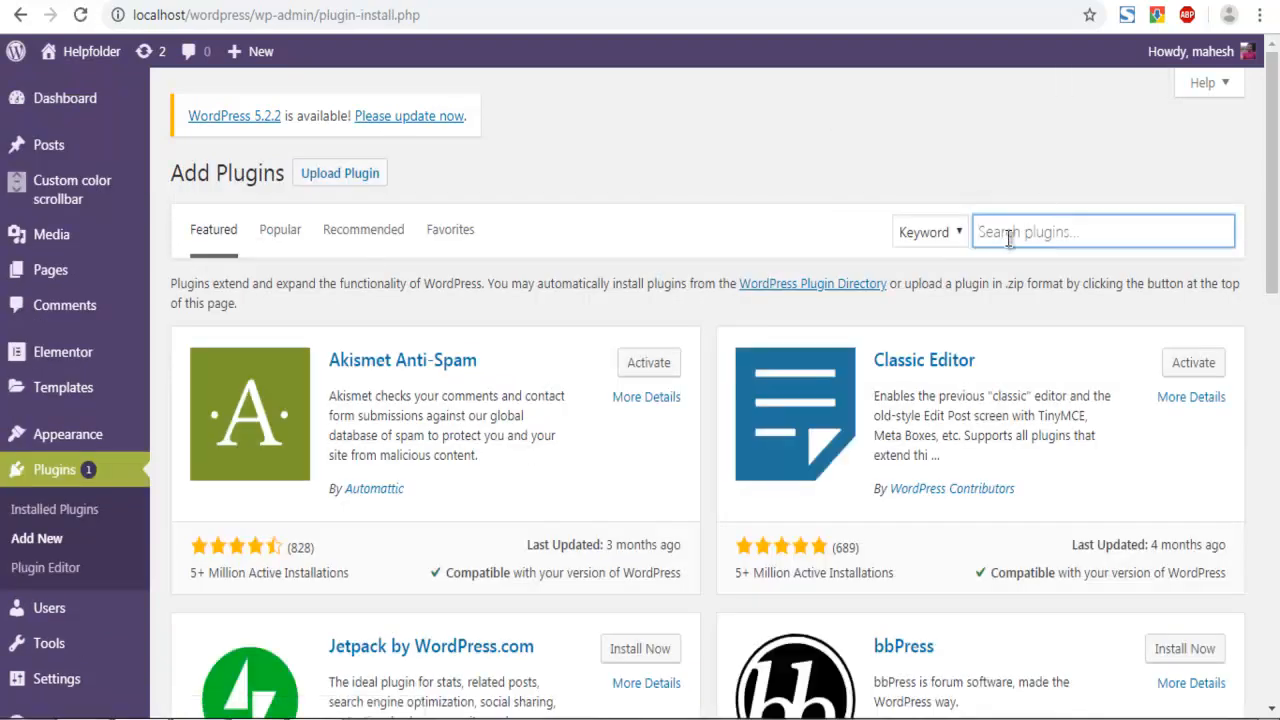
{"action": "type", "text": "Gutenberg Blocks – Ultimate Addons for Gutenberg"}
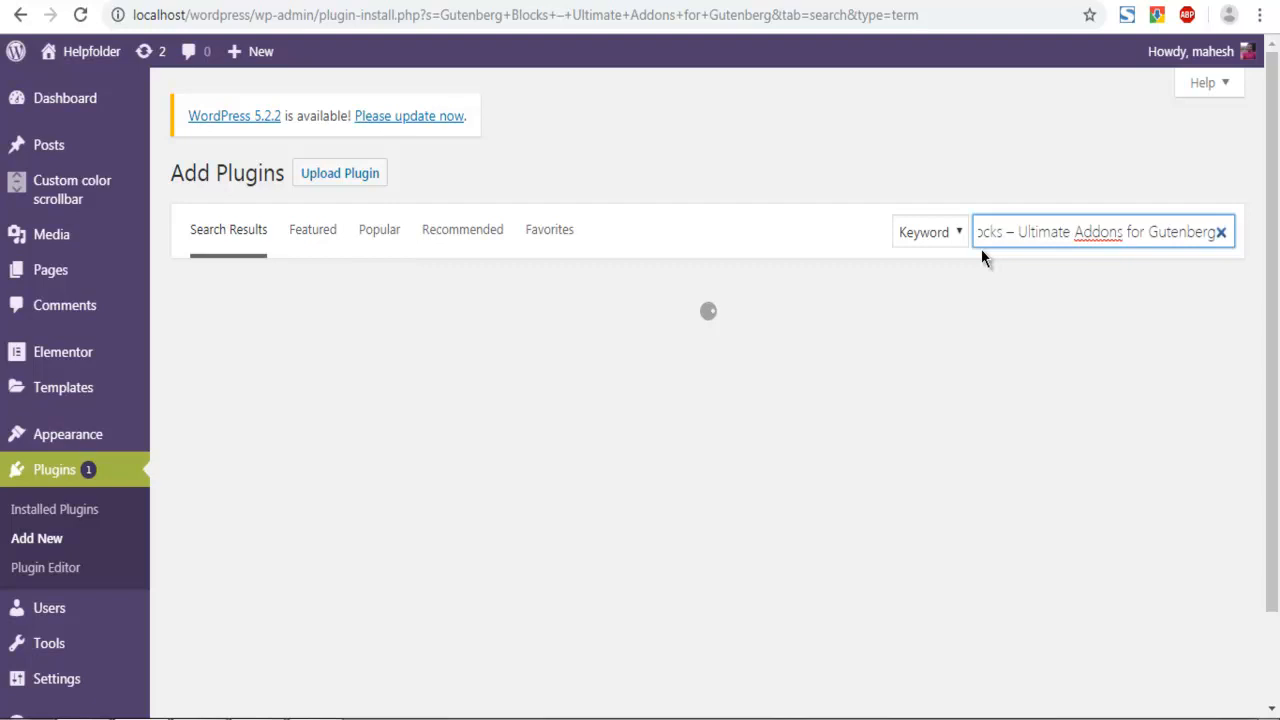
{"action": "mouse_move", "coordinate": [736, 246]}
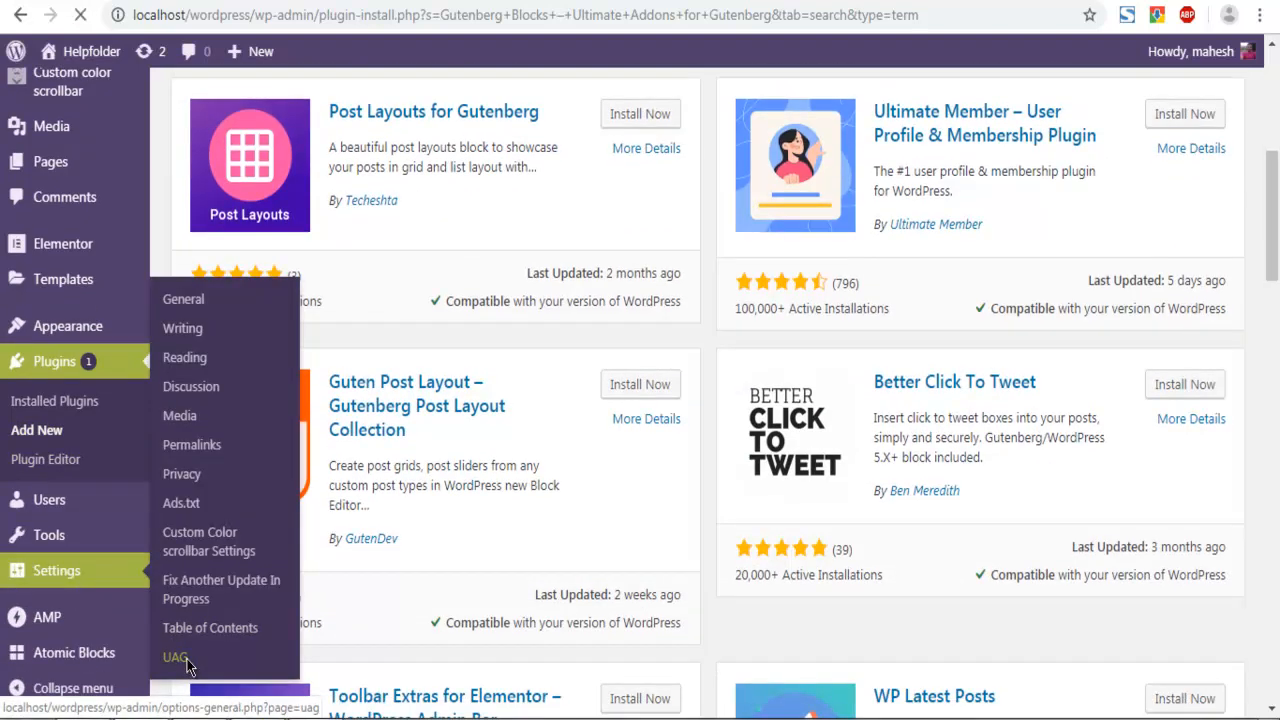
- Go to Settings > UAG to view the Ultimate Addons welcome page
{"action": "left_click", "coordinate": [176, 656]}
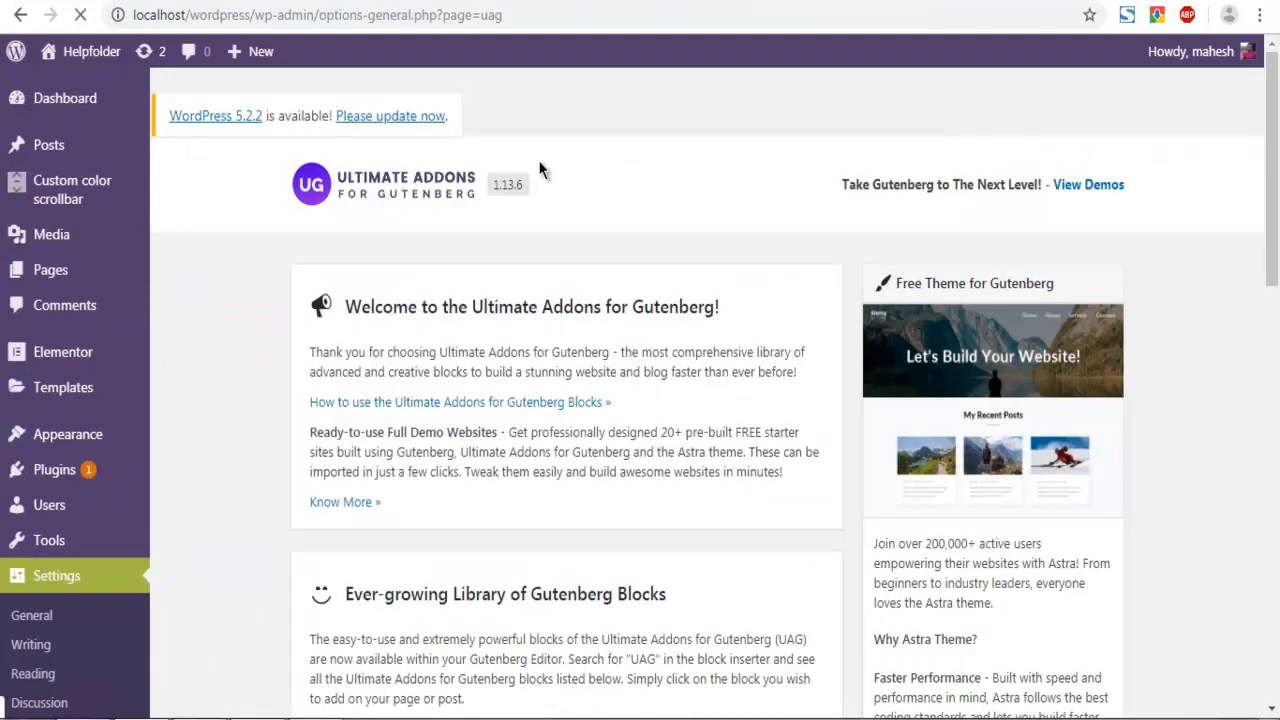
{"action": "mouse_move", "coordinate": [80, 588]}
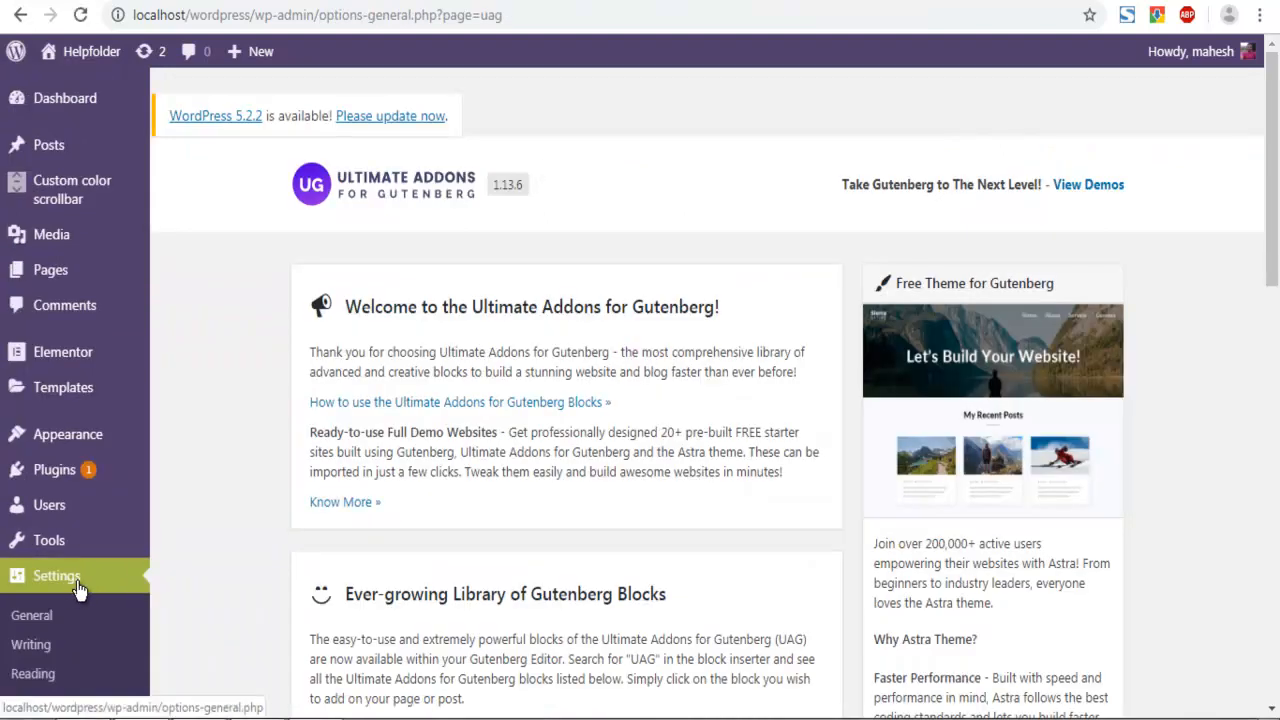
{"action": "scroll", "scroll_direction": "down", "scroll_amount": 3}
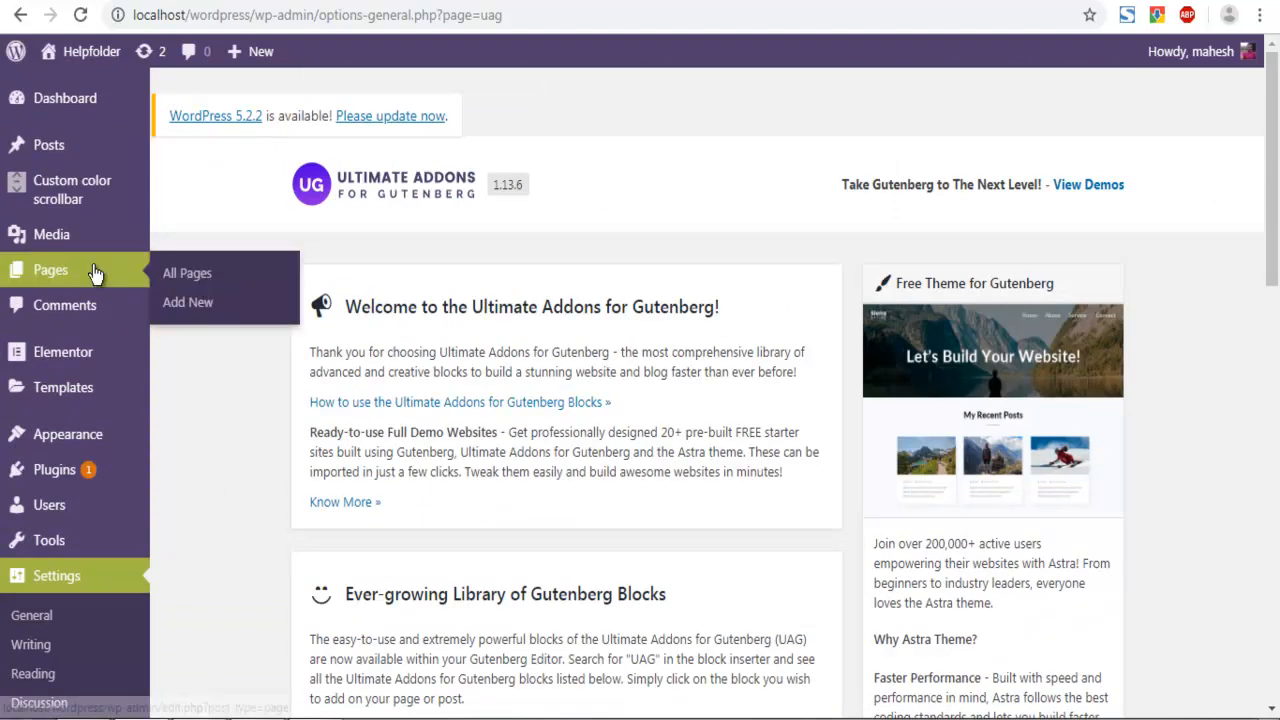
- From Pages > All Pages, edit the 'Experiment' page in the block editor
{"action": "left_click", "coordinate": [188, 272]}
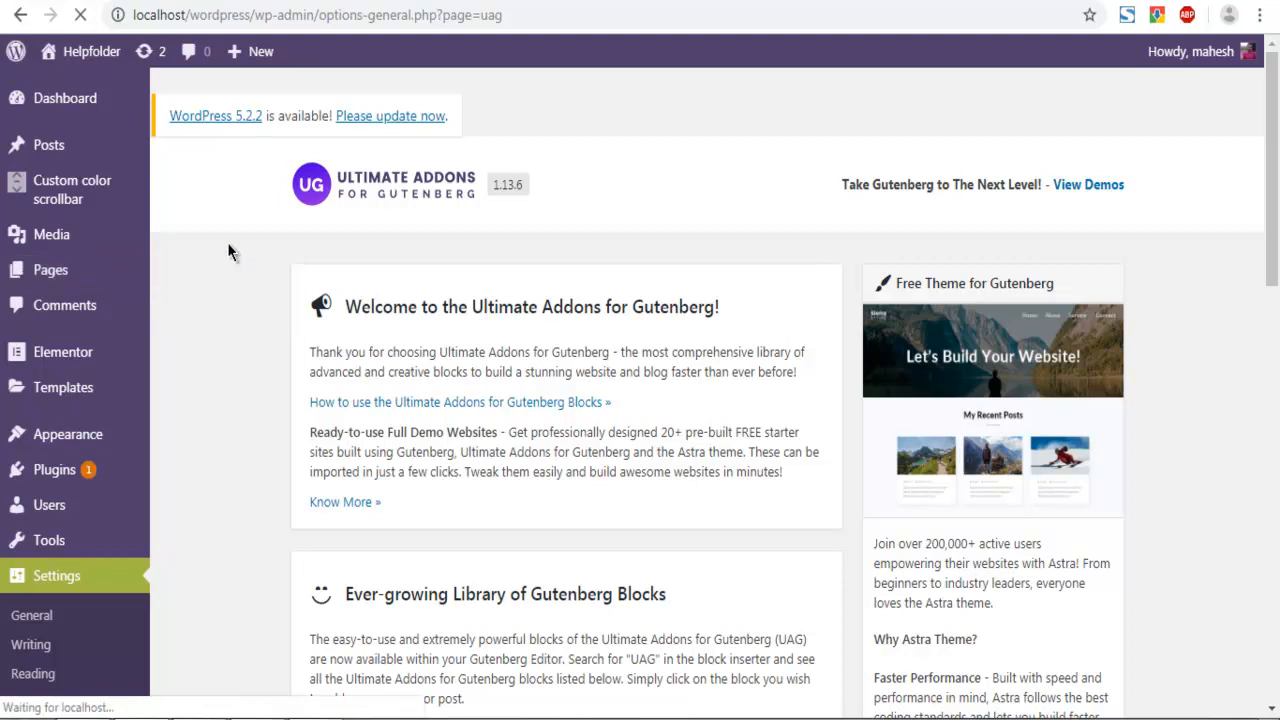
{"action": "left_click", "coordinate": [50, 268]}
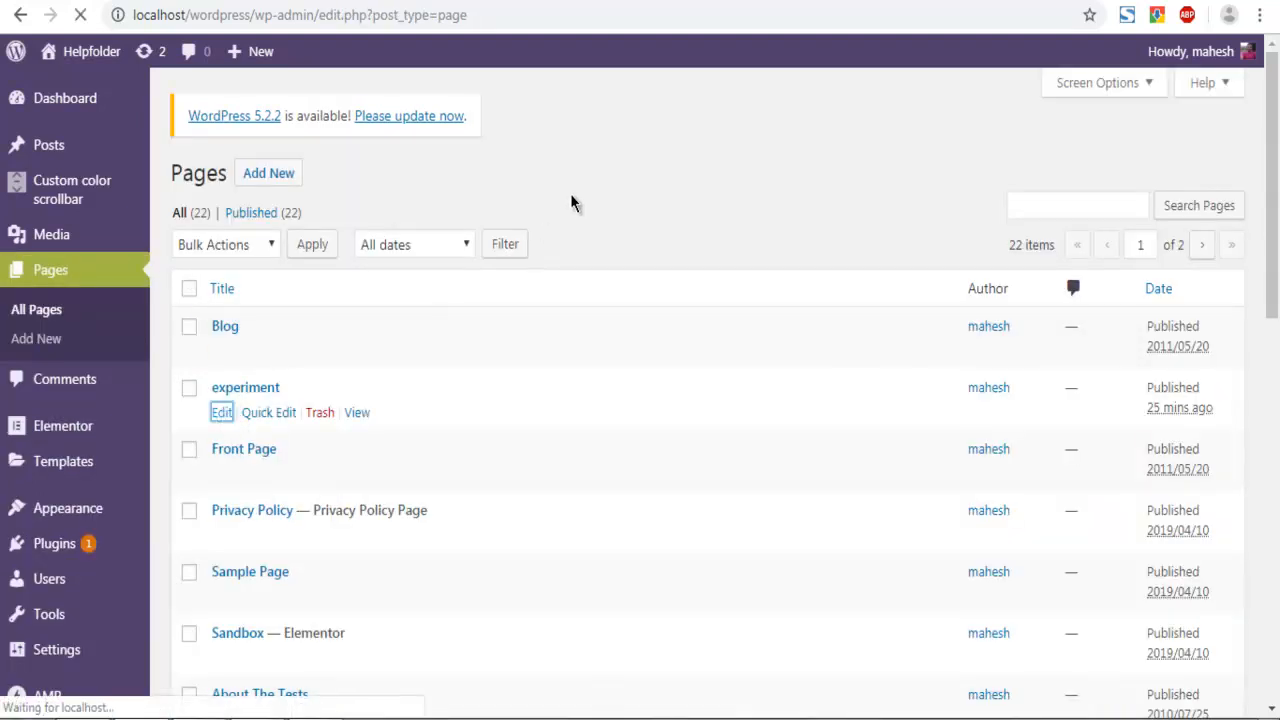
{"action": "left_click", "coordinate": [220, 412]}
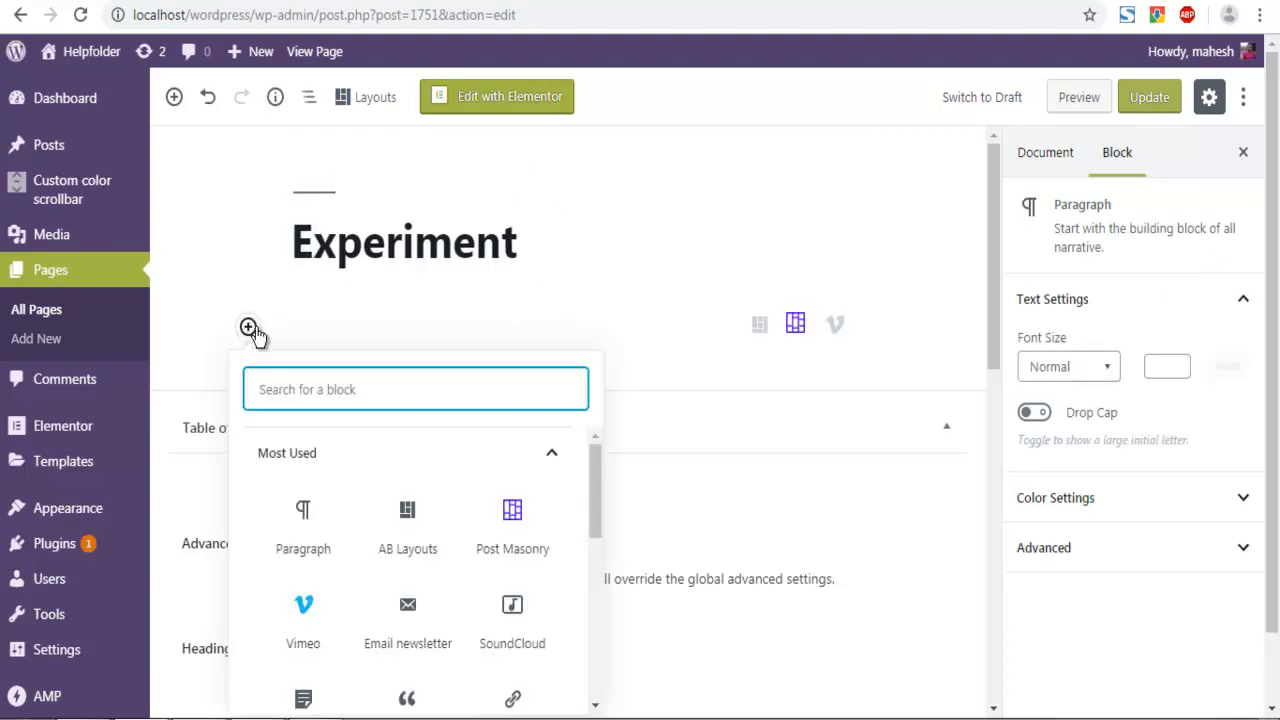
- Insert the Ultimate Addons Post Carousel block into the Experiment page
{"action": "scroll", "scroll_direction": "down", "scroll_amount": 3}
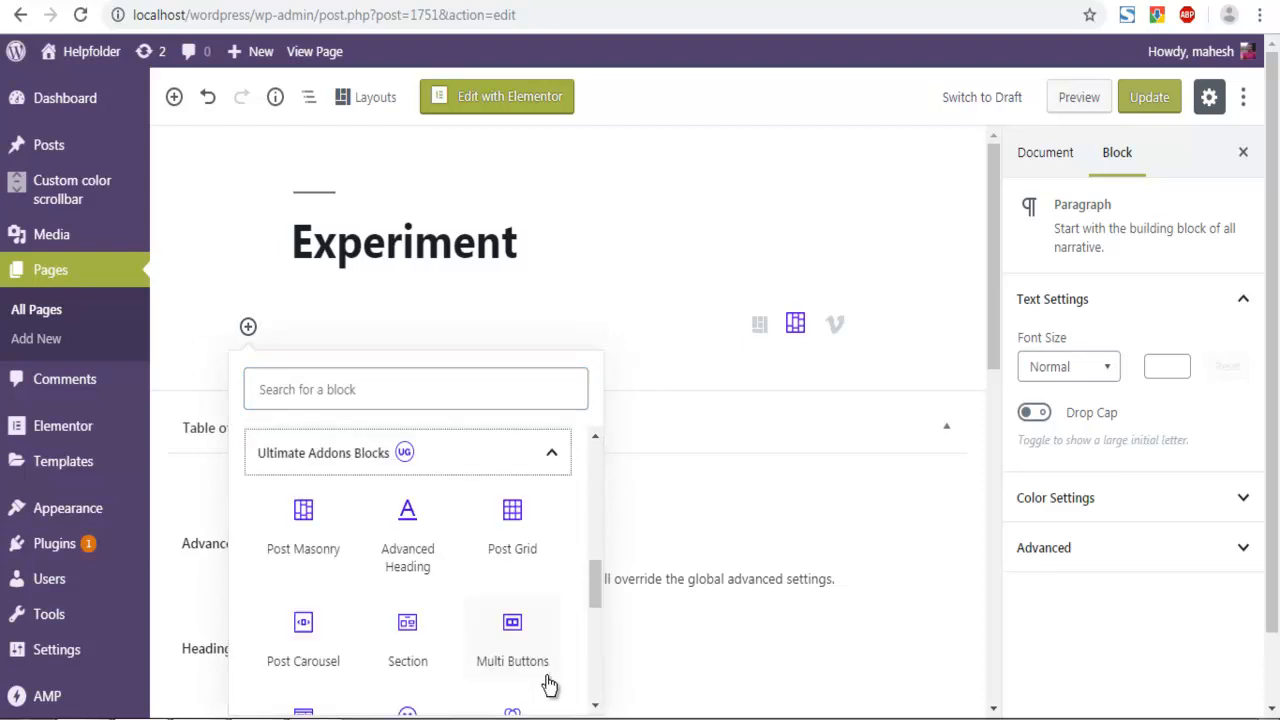
{"action": "mouse_move", "coordinate": [304, 640]}
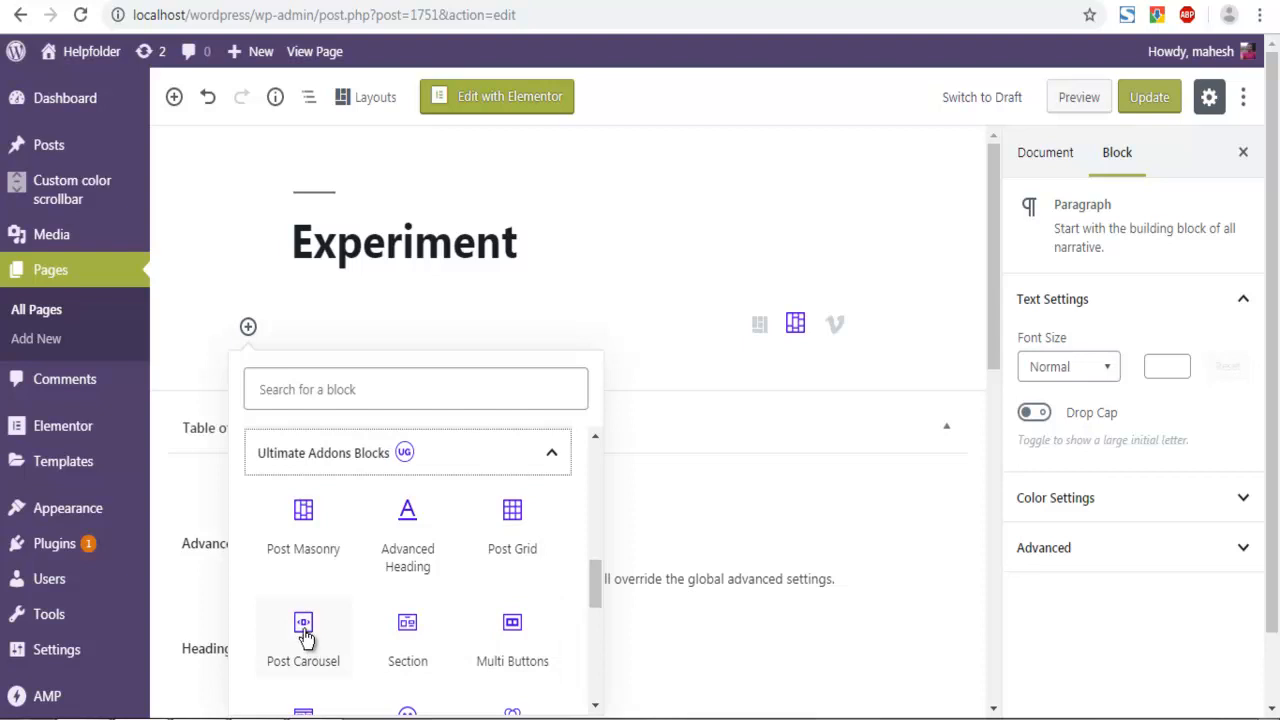
{"action": "left_click", "coordinate": [304, 636]}
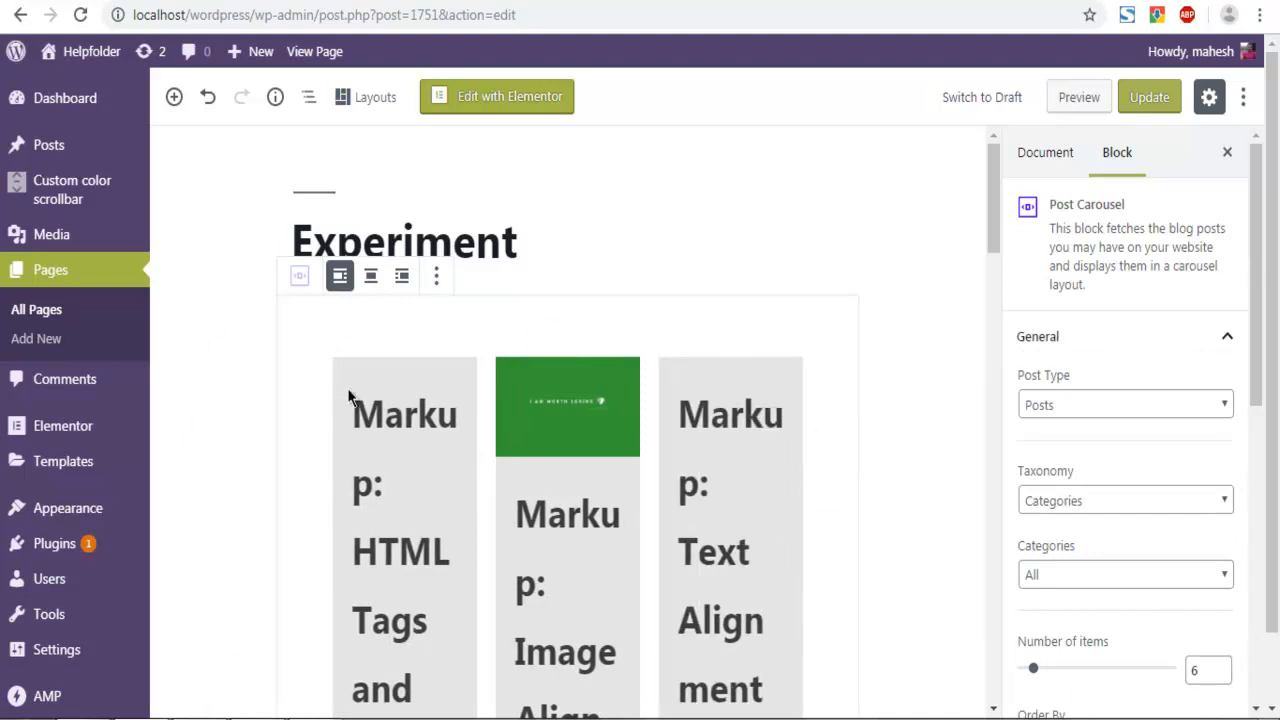
- Review the carousel settings and keep Posts as the block's Post Type
{"action": "scroll", "scroll_direction": "down", "scroll_amount": 3}
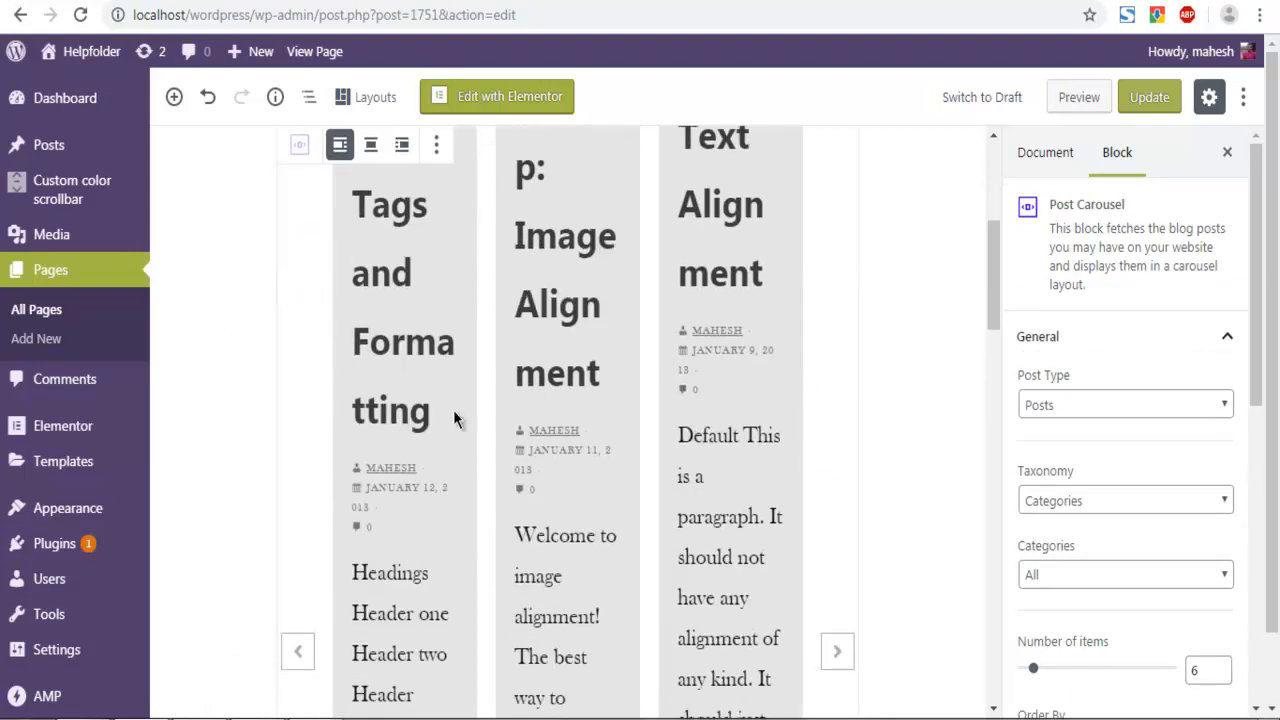
{"action": "scroll", "scroll_direction": "down", "scroll_amount": 3}
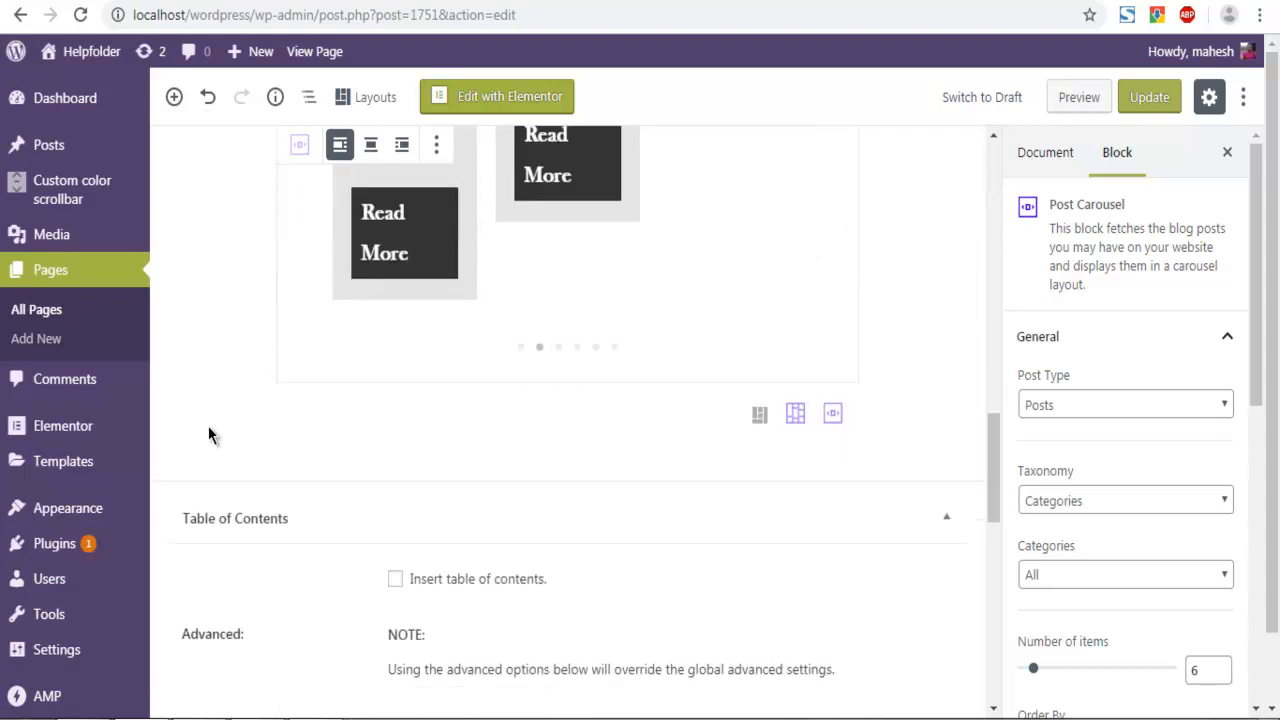
{"action": "scroll", "scroll_direction": "up", "scroll_amount": 3}
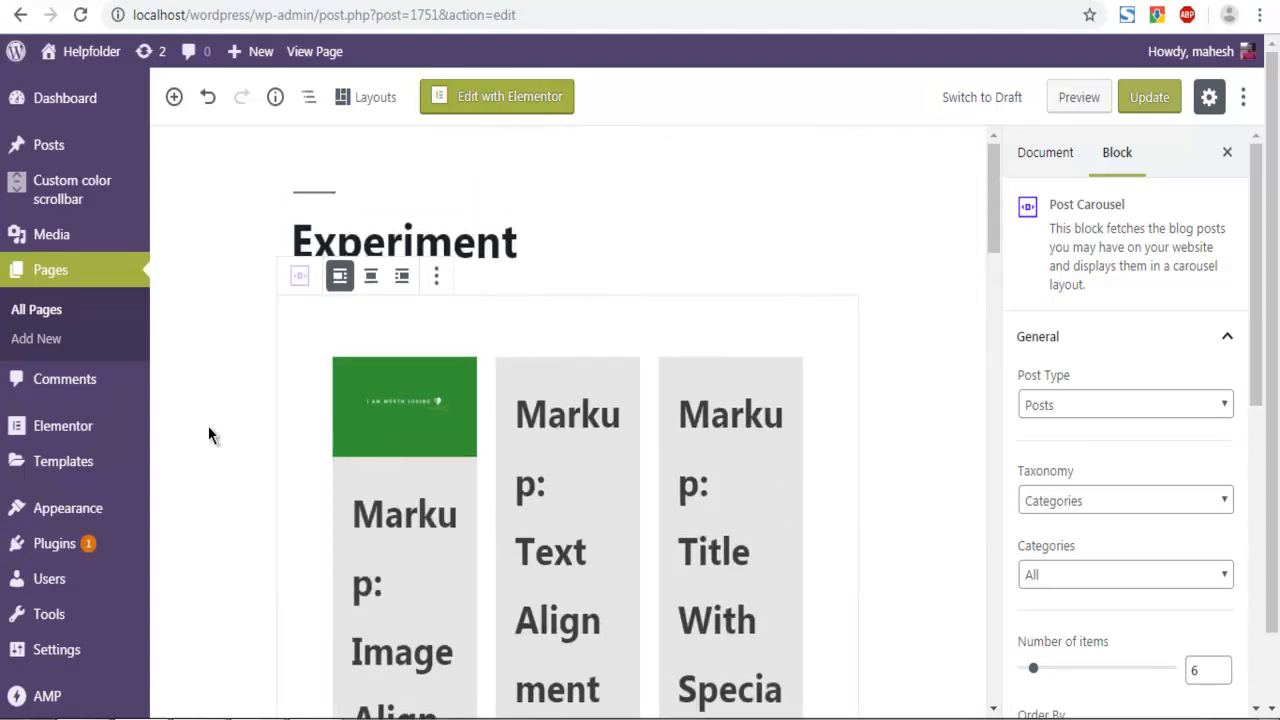
{"action": "scroll", "scroll_direction": "down", "scroll_amount": 3}
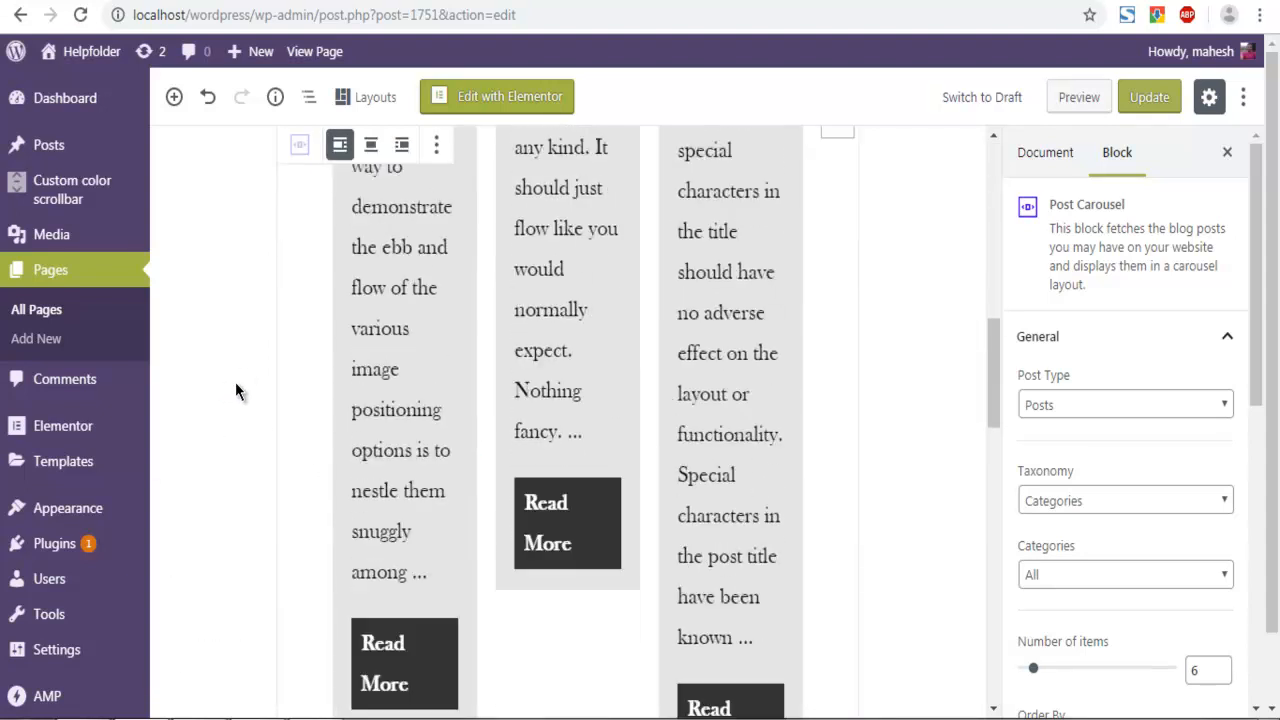
{"action": "scroll", "scroll_direction": "down", "scroll_amount": 3}
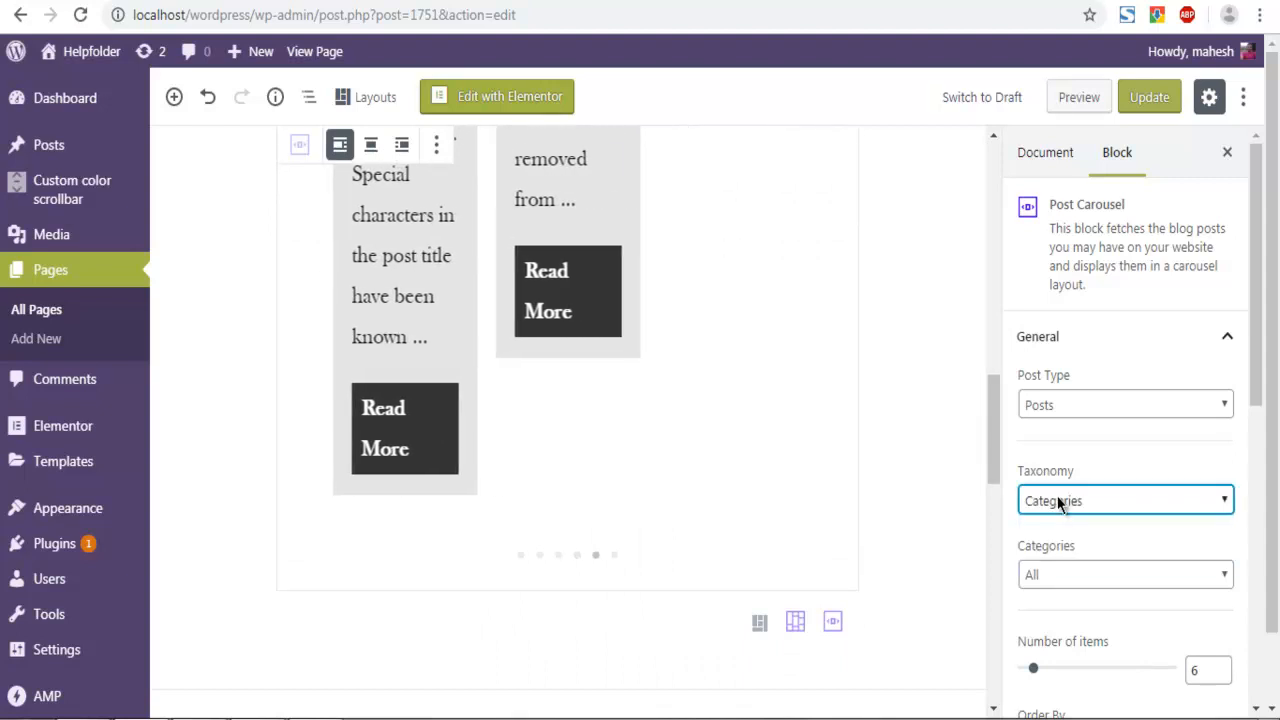
{"action": "left_click", "coordinate": [1124, 404]}
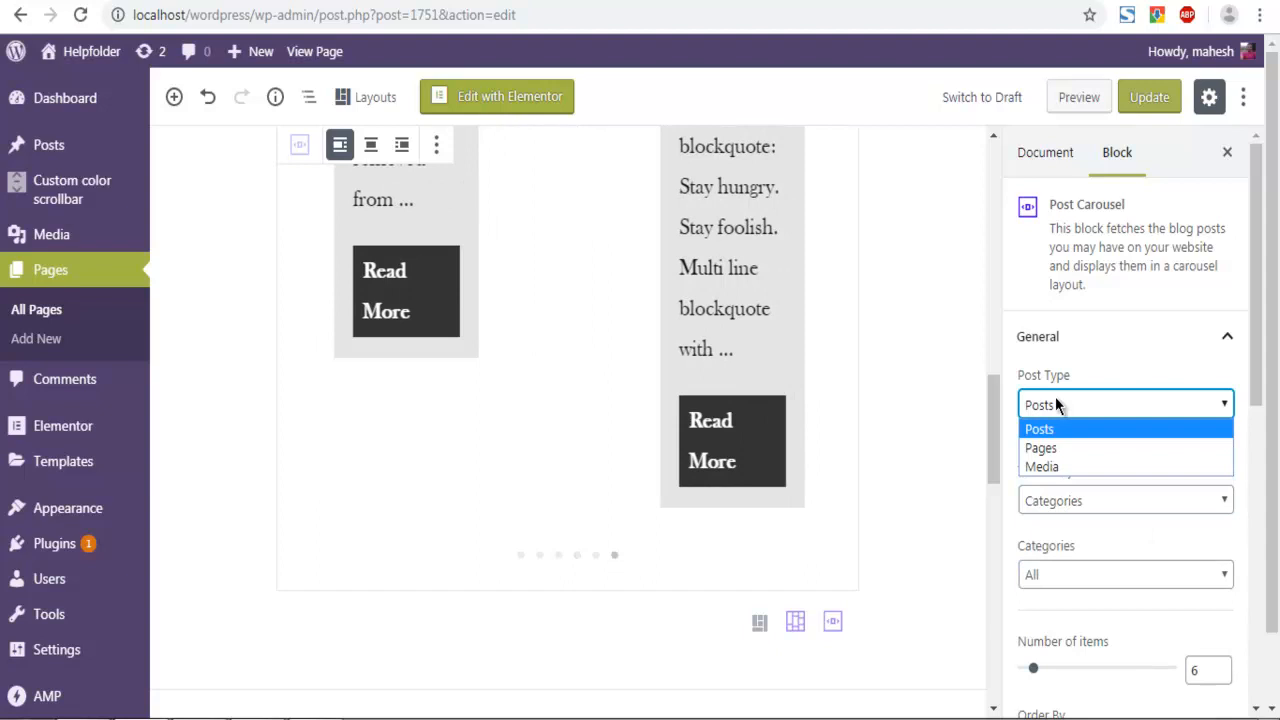
{"action": "left_click", "coordinate": [1040, 428]}
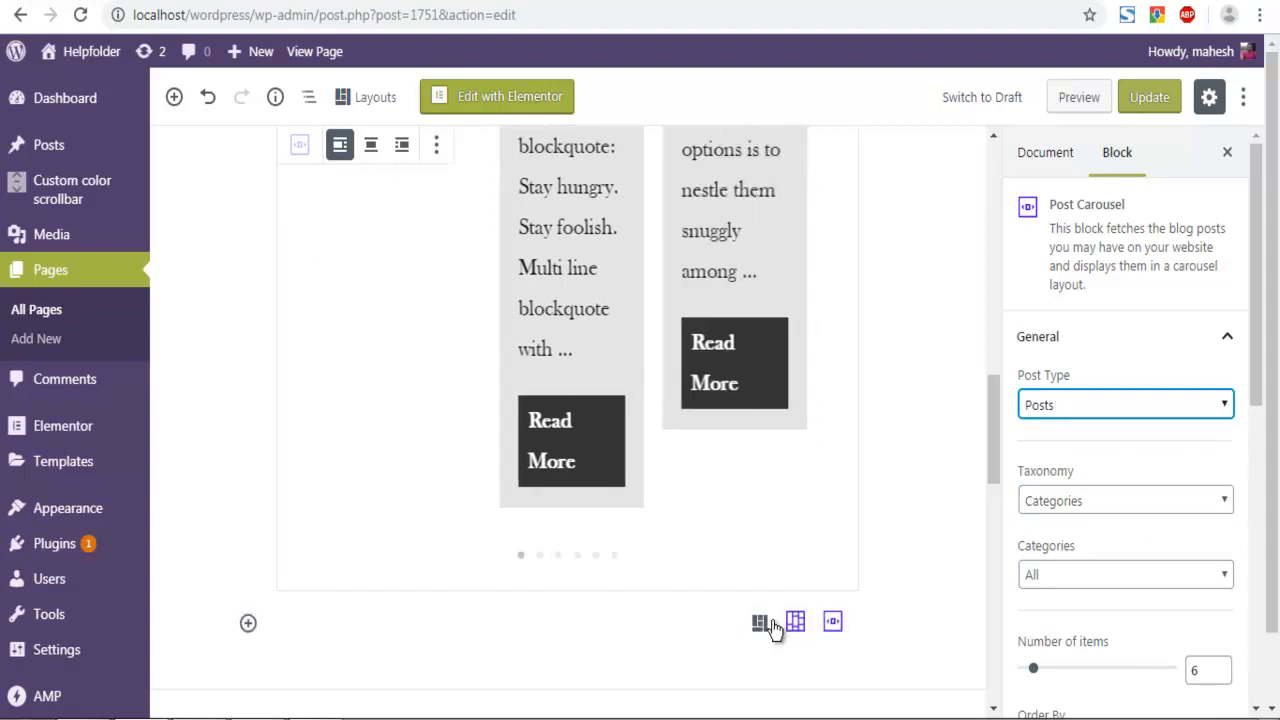
{"action": "mouse_move", "coordinate": [760, 620]}
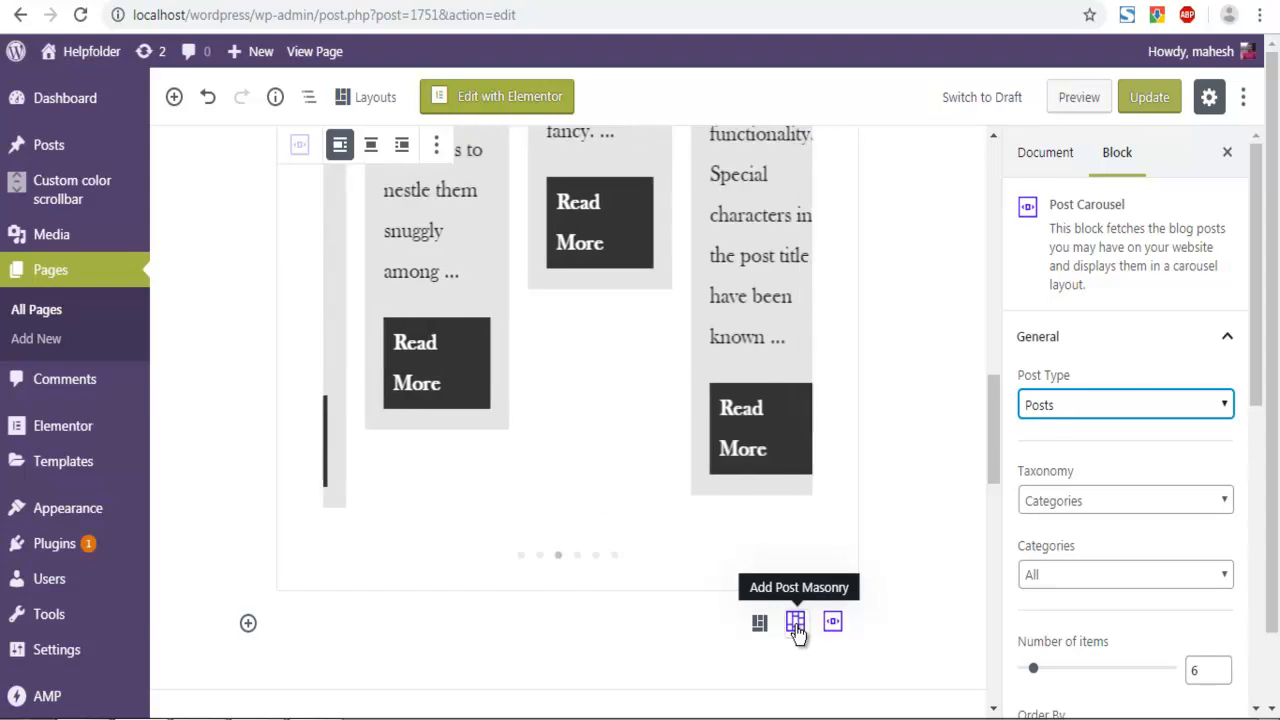
{"action": "mouse_move", "coordinate": [760, 622]}
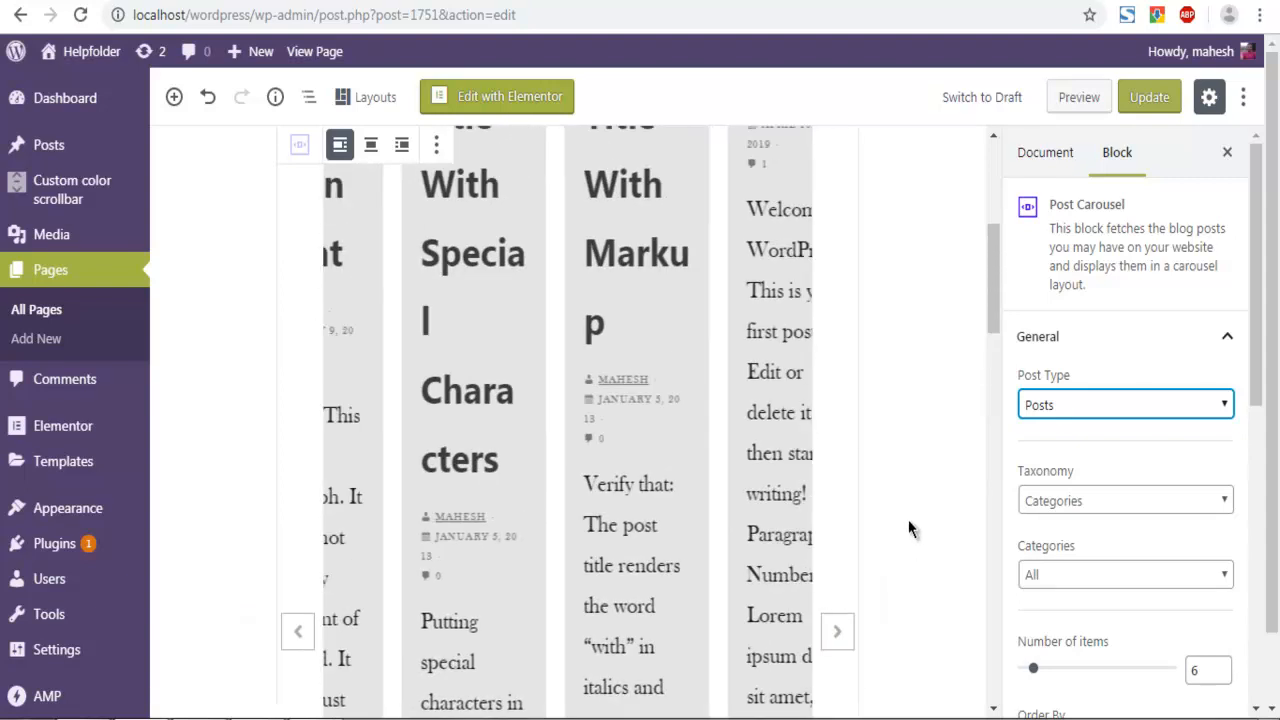
- Update the Experiment page and view the published page with its post carousel
{"action": "scroll", "scroll_direction": "up", "scroll_amount": 3}
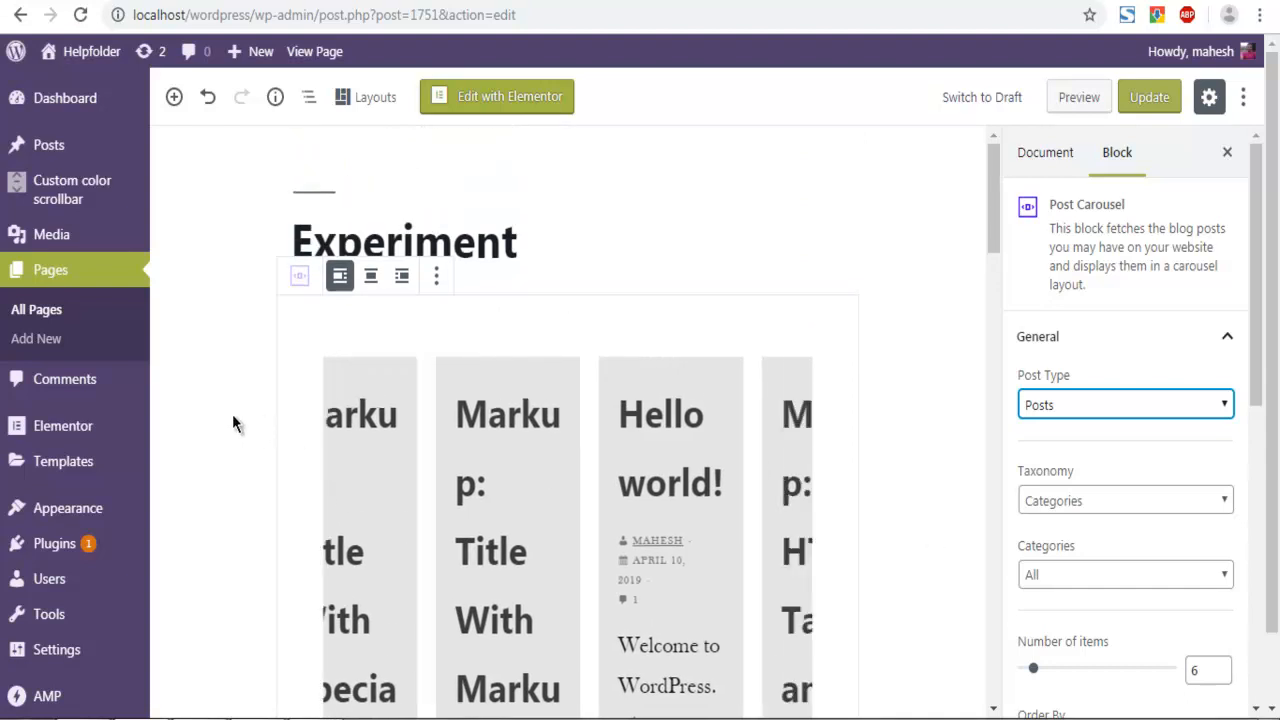
{"action": "left_click", "coordinate": [1148, 96]}
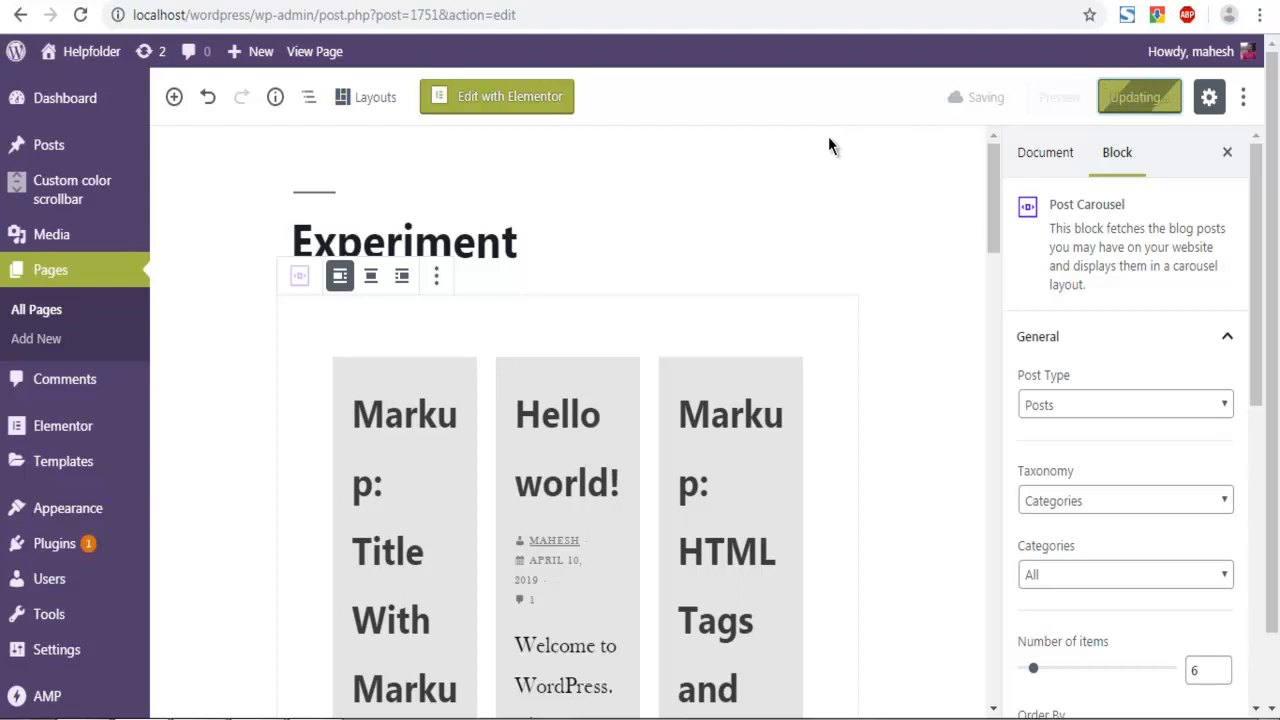
{"action": "left_click", "coordinate": [1138, 96]}
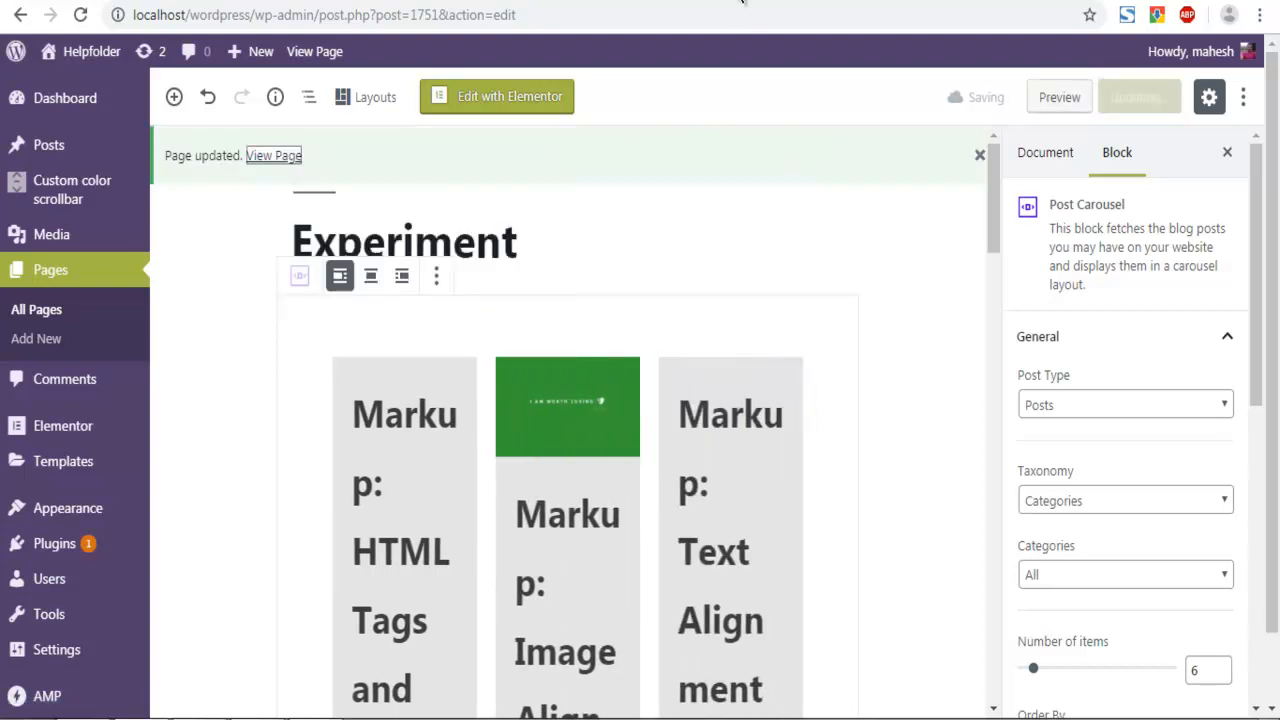
{"action": "left_click", "coordinate": [274, 156]}
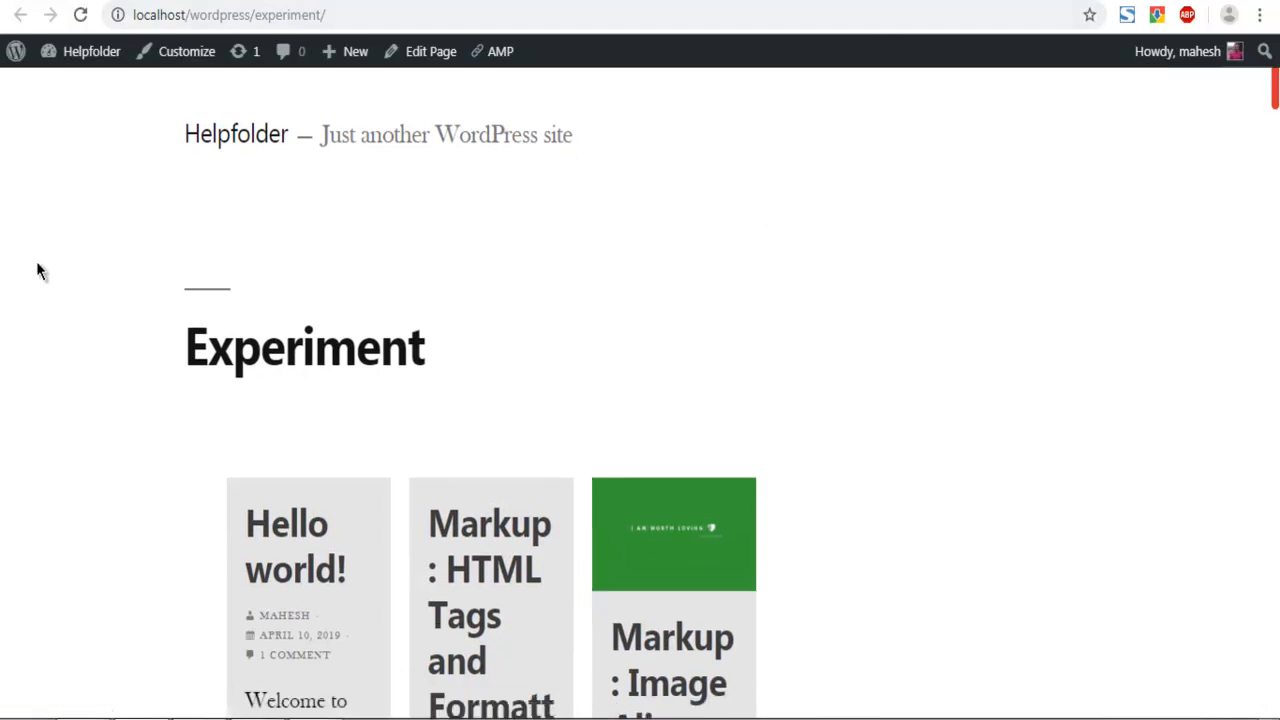
{"action": "scroll", "scroll_direction": "down", "scroll_amount": 3}
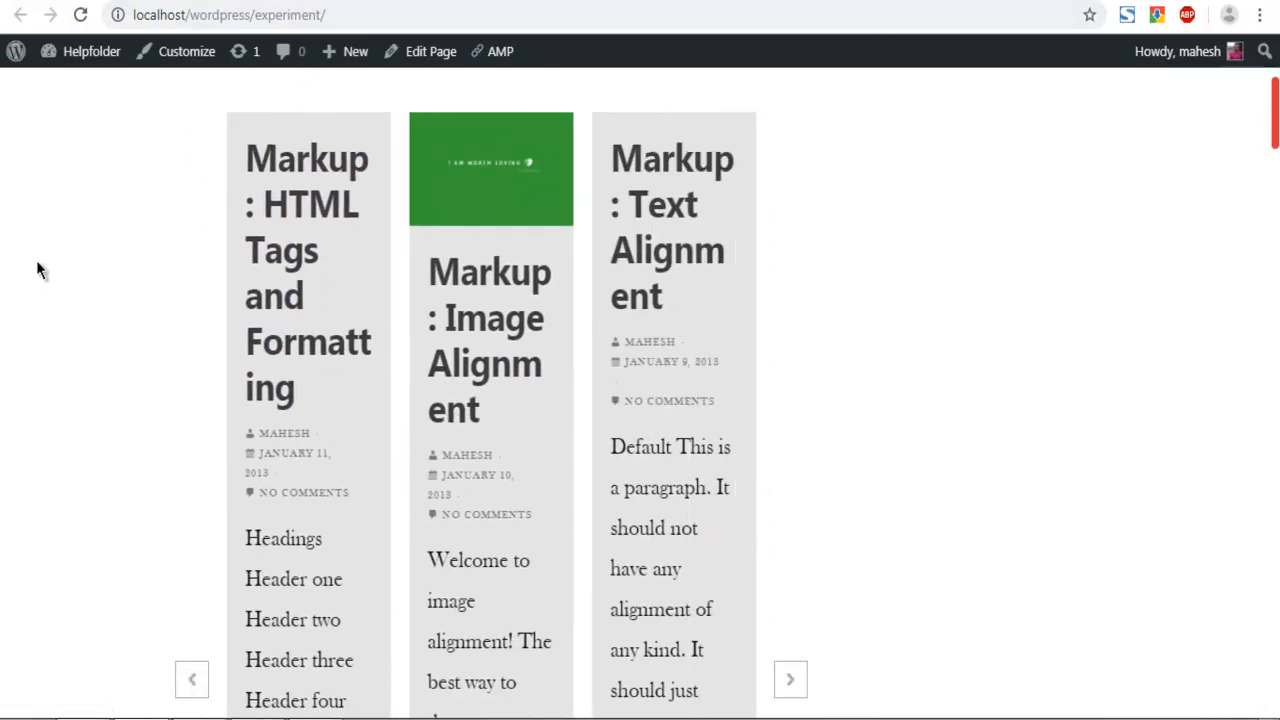
{"action": "left_click", "coordinate": [790, 680]}
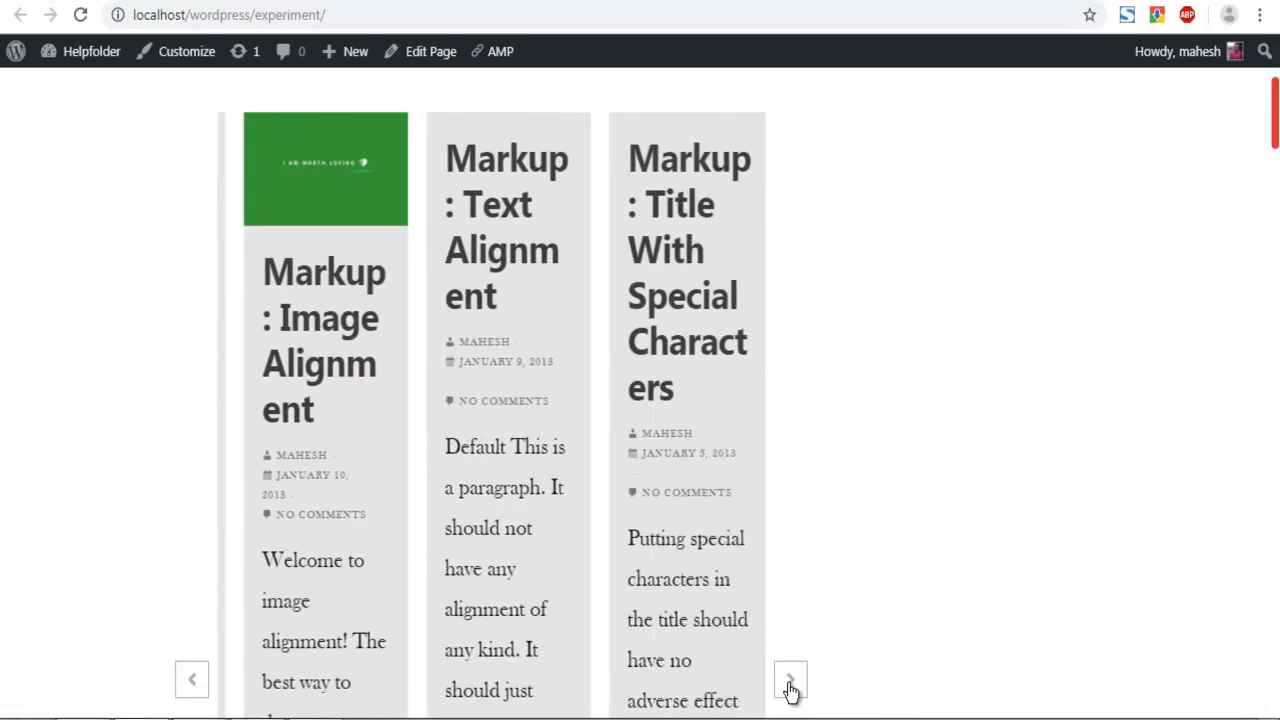
{"action": "left_click", "coordinate": [790, 680]}
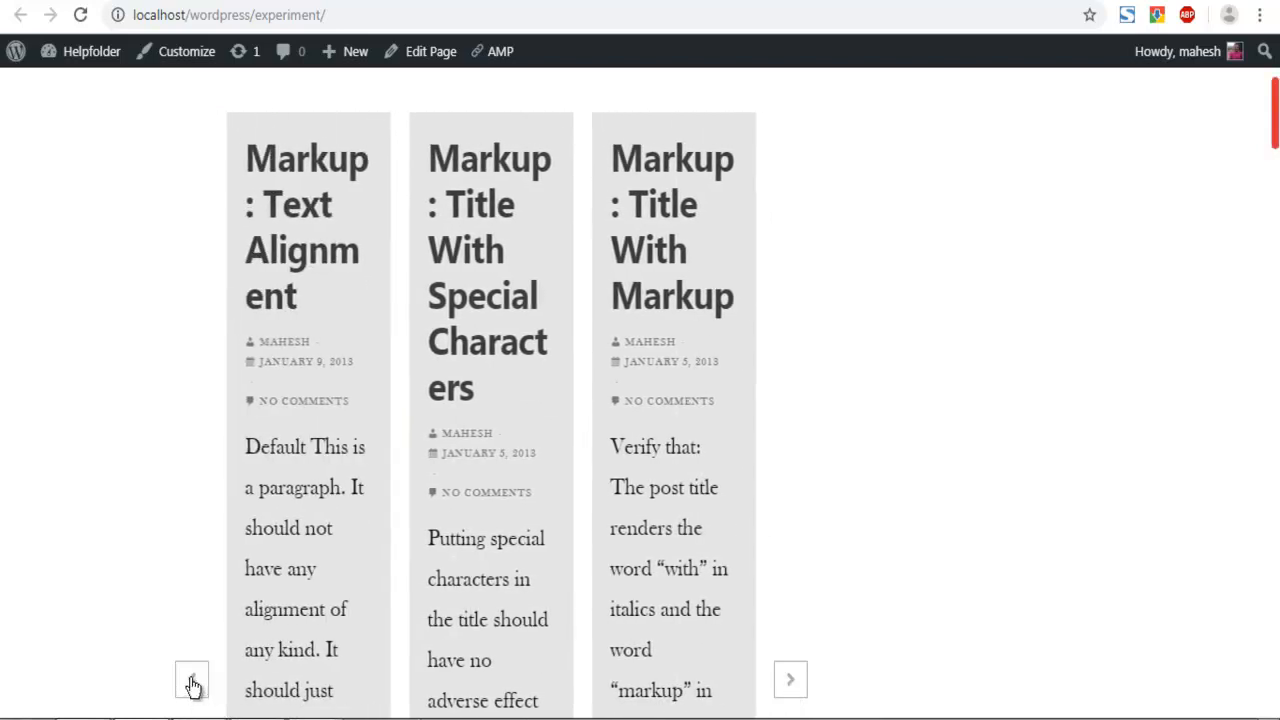
{"action": "left_click", "coordinate": [192, 680]}
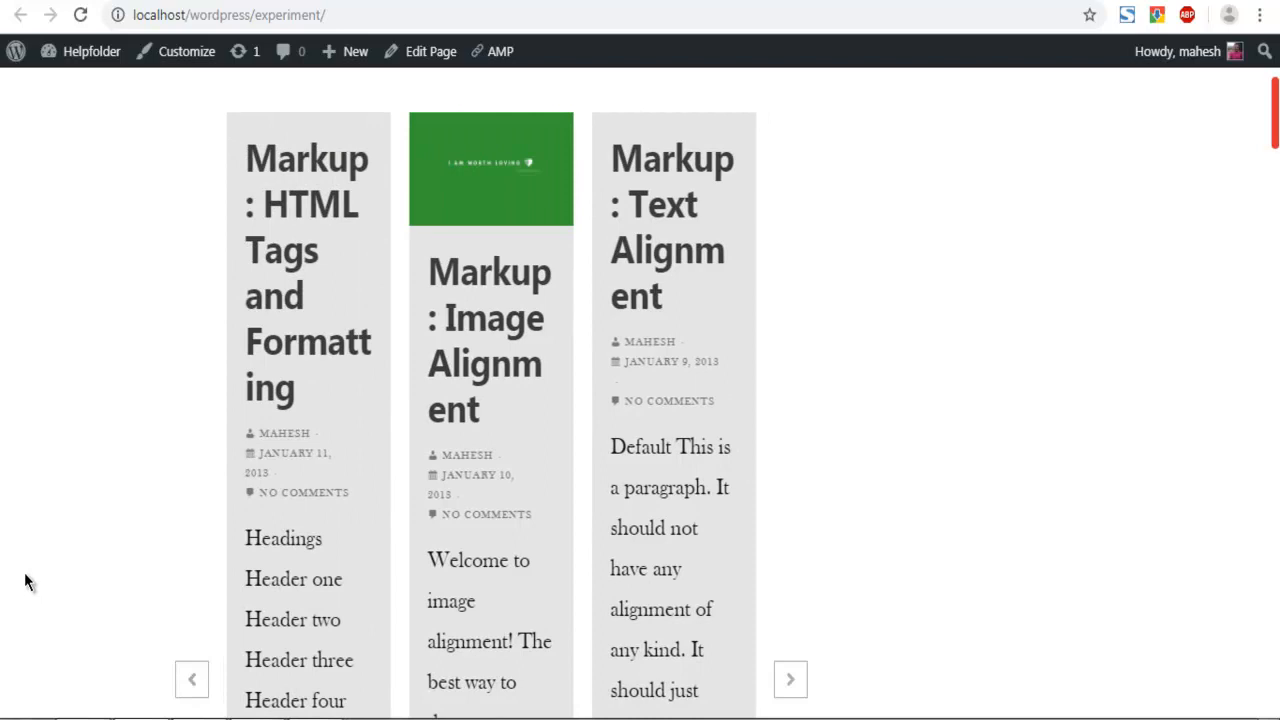
{"action": "mouse_move", "coordinate": [780, 450]}
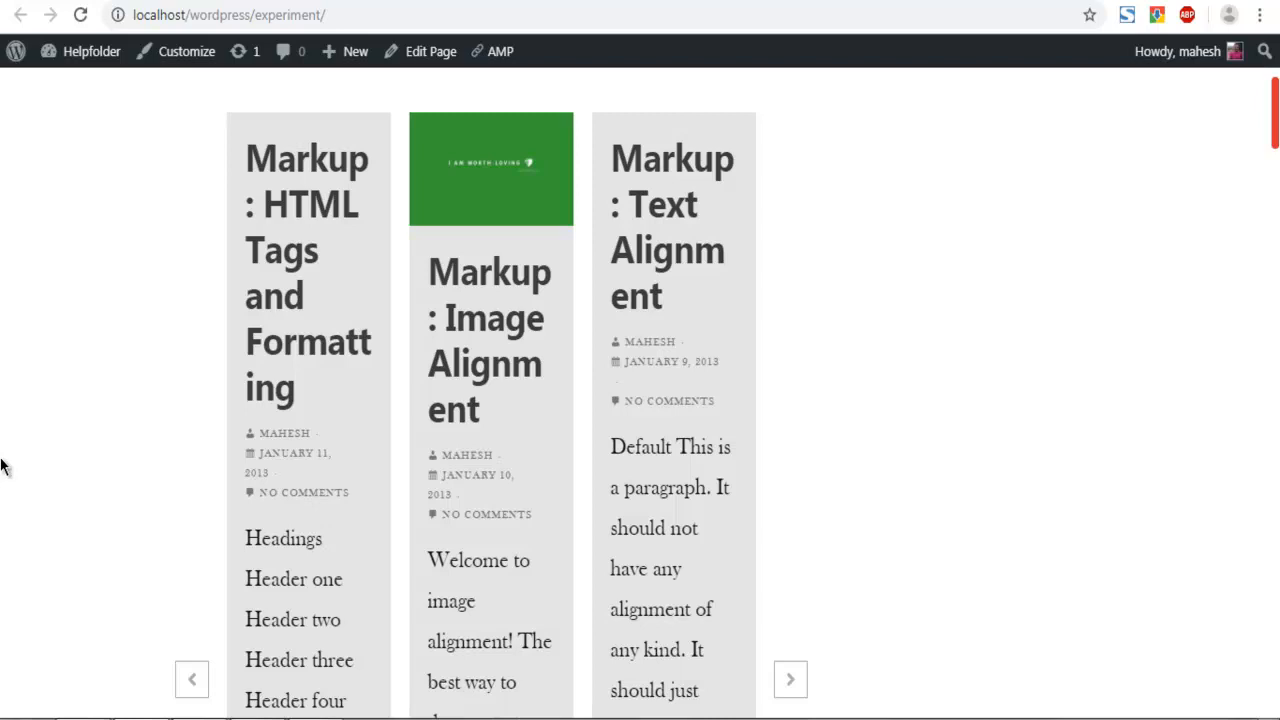
{"action": "scroll", "scroll_direction": "down", "scroll_amount": 3}
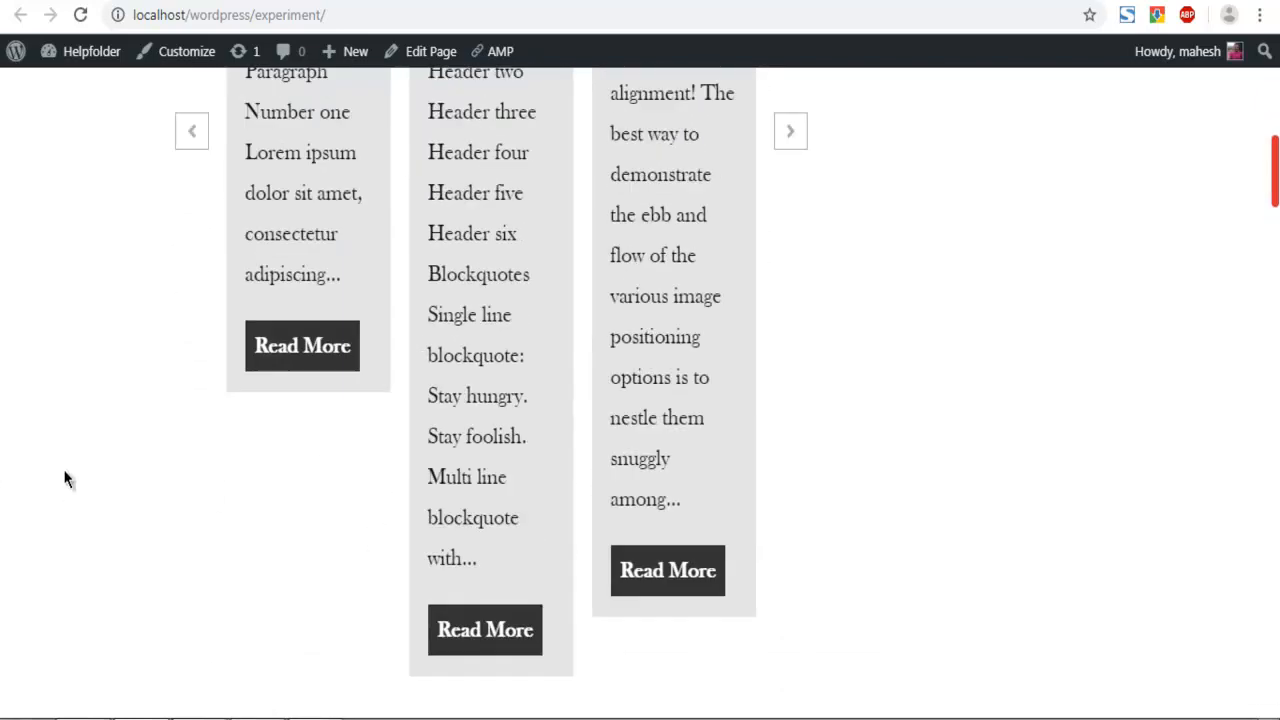
{"action": "scroll", "scroll_direction": "up", "scroll_amount": 3}
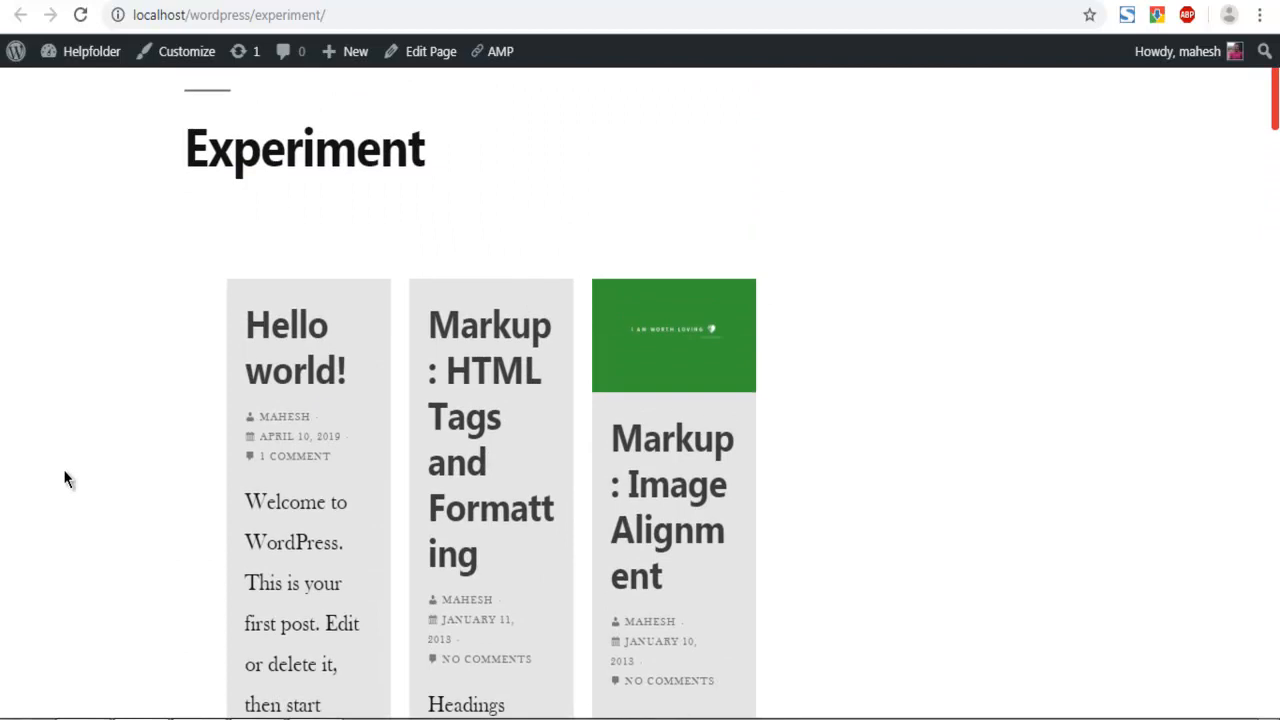
{"action": "scroll", "scroll_direction": "up", "scroll_amount": 3}
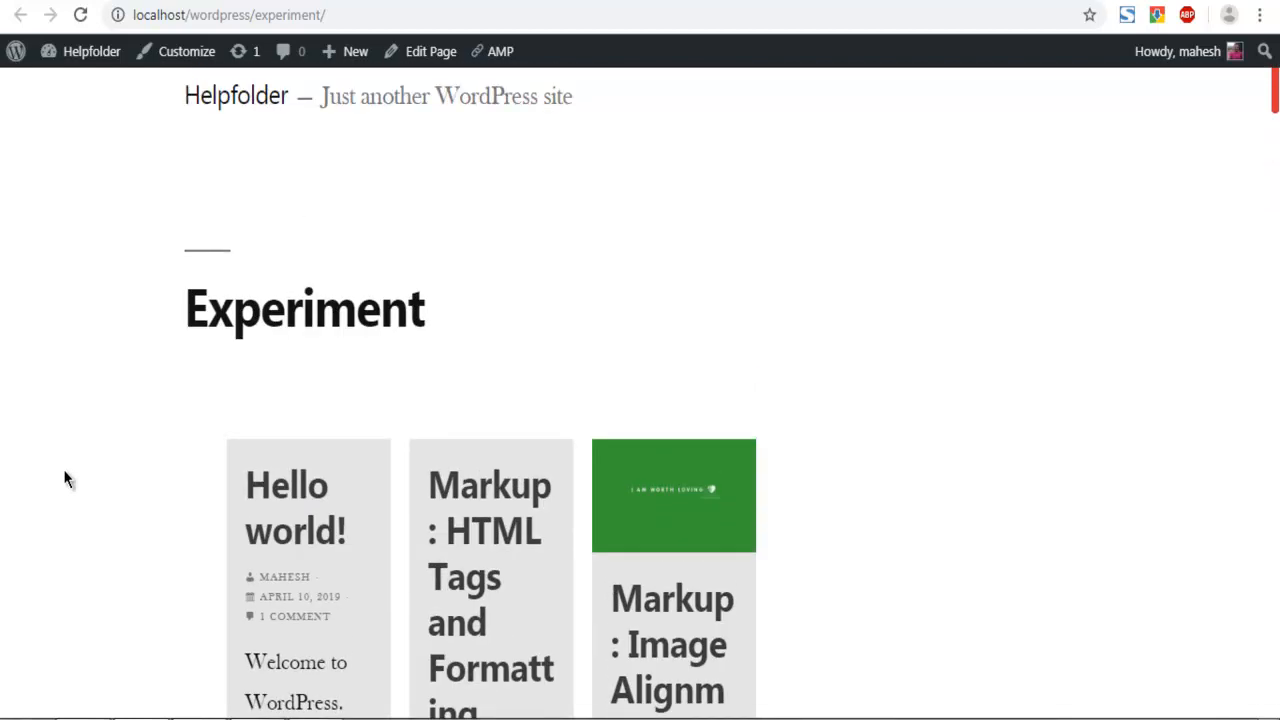